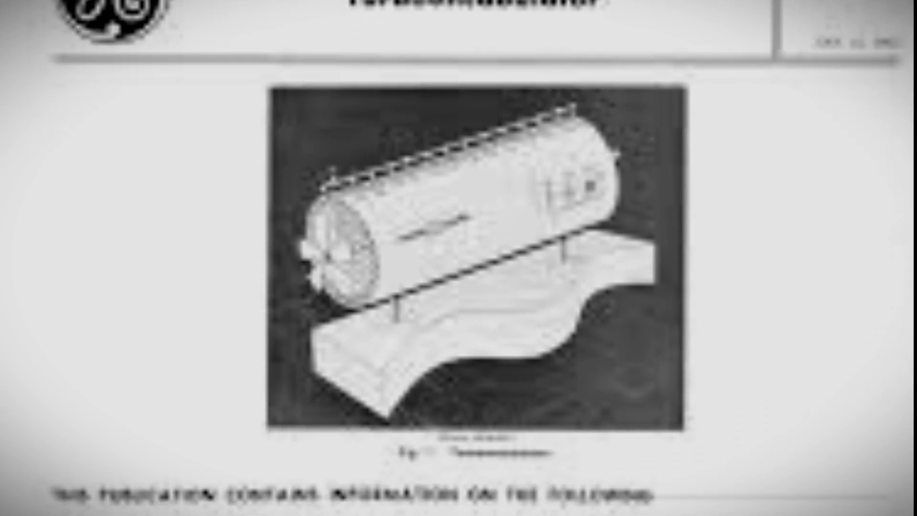
scroll("down", 3)
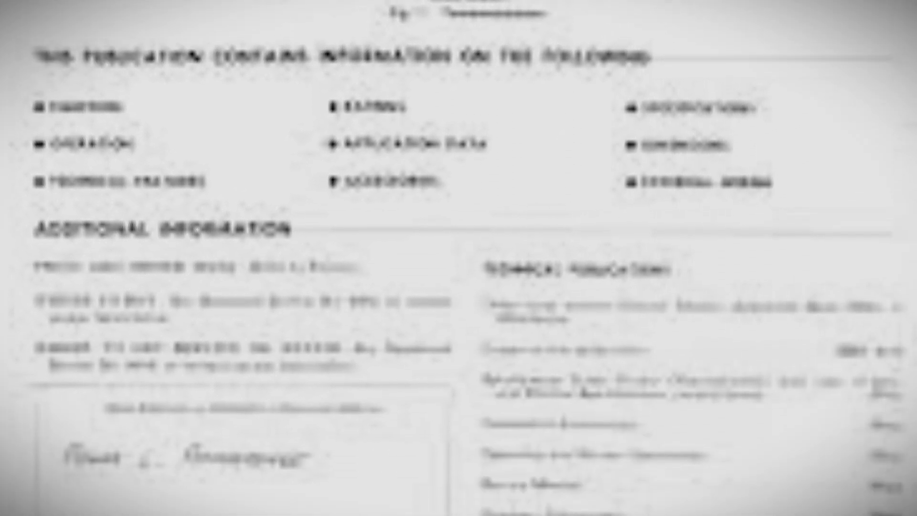